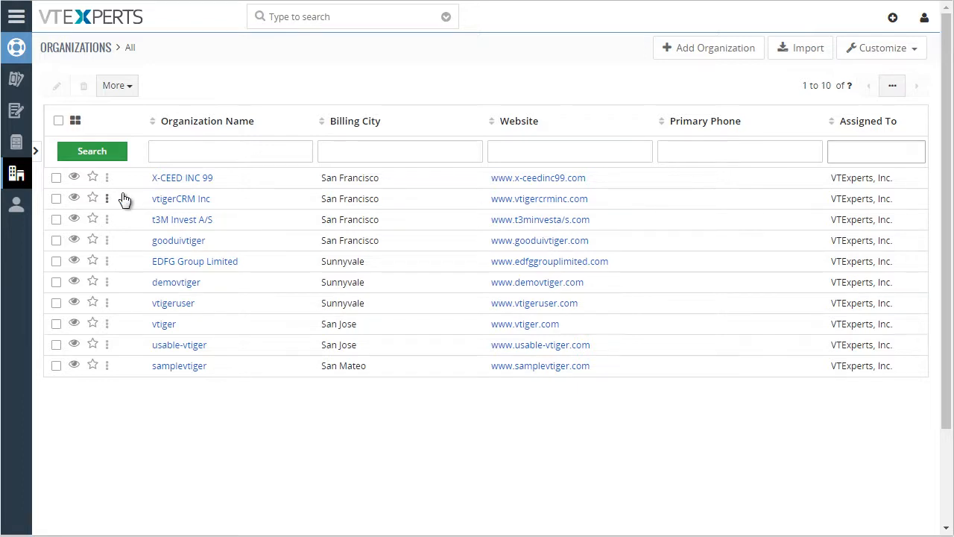
- In X-CEED INC 99's Details, change the shipping address to 999 North Street
left_click(182, 177)
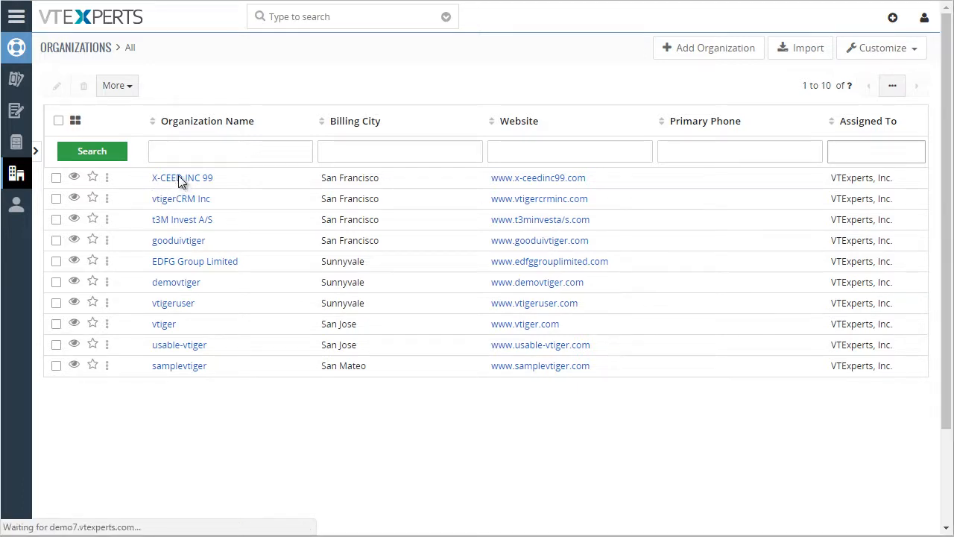
left_click(182, 177)
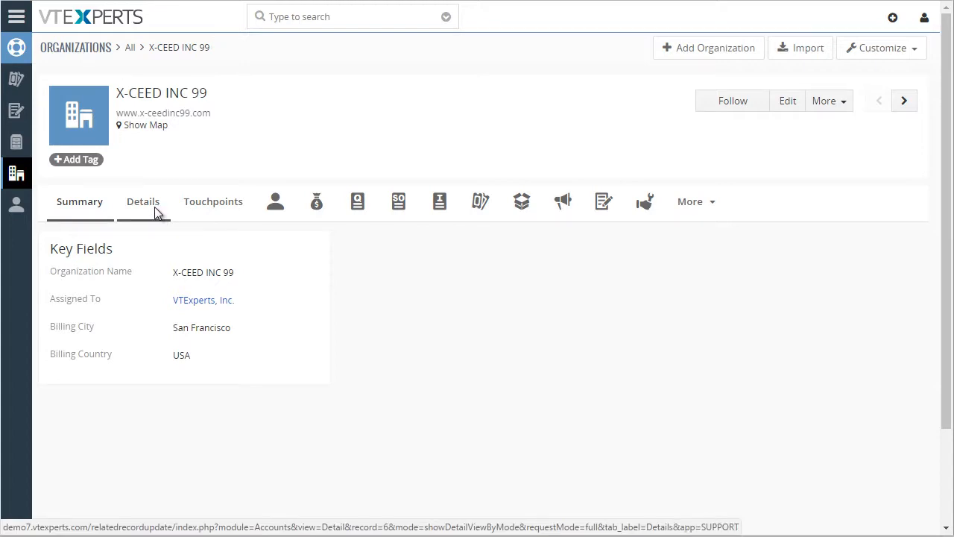
left_click(144, 202)
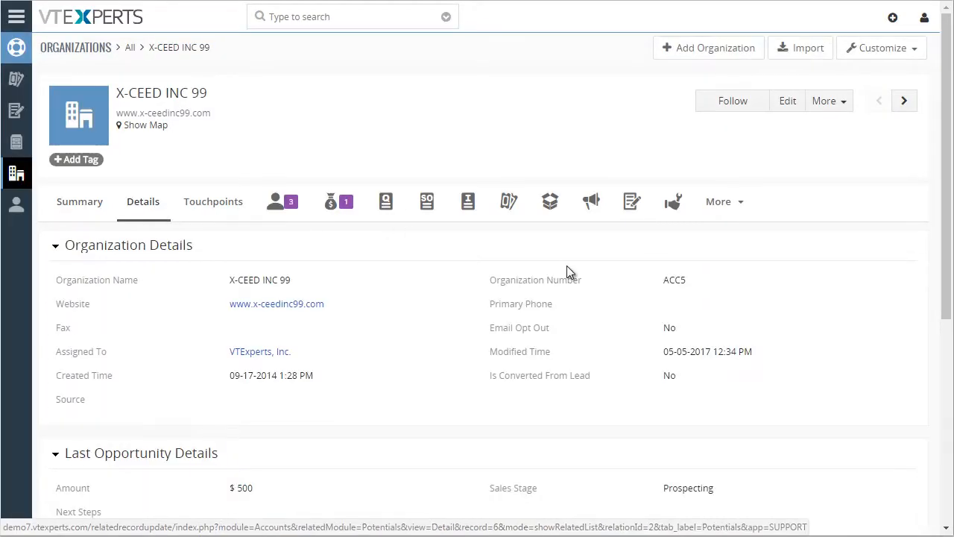
scroll("down", 3)
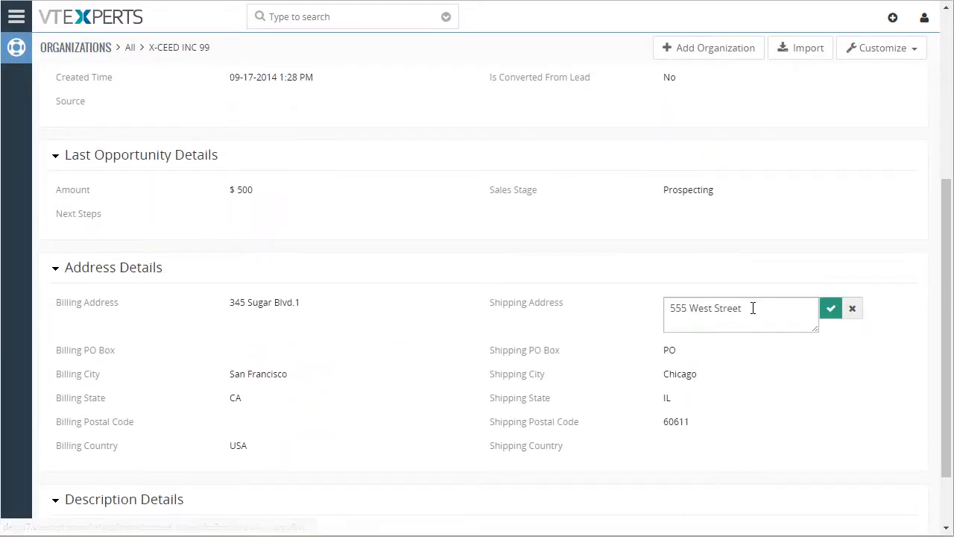
type("999 North")
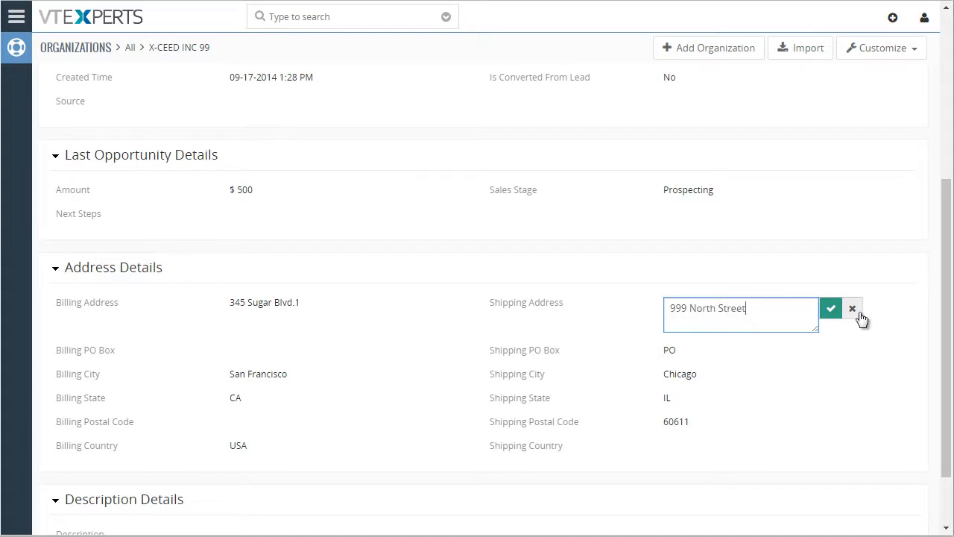
left_click(830, 308)
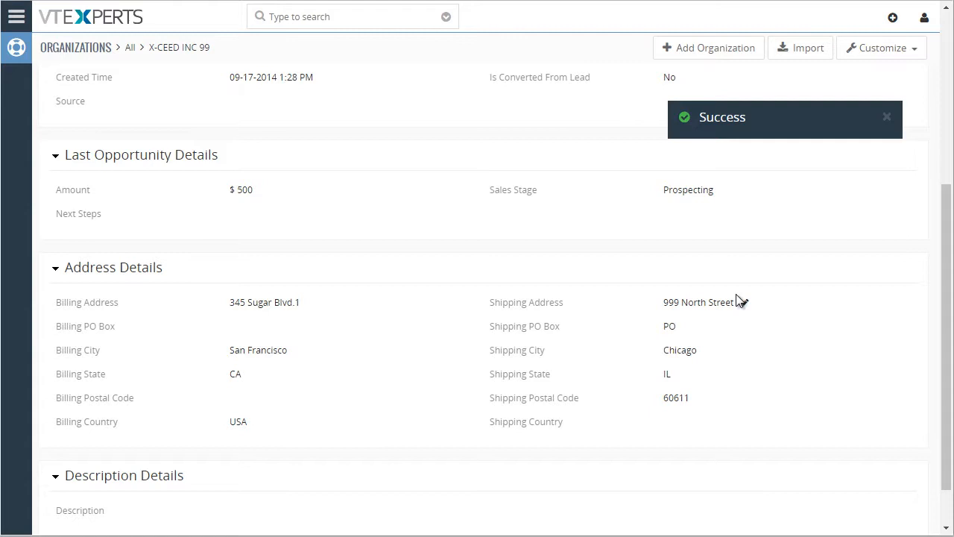
mouse_move(662, 312)
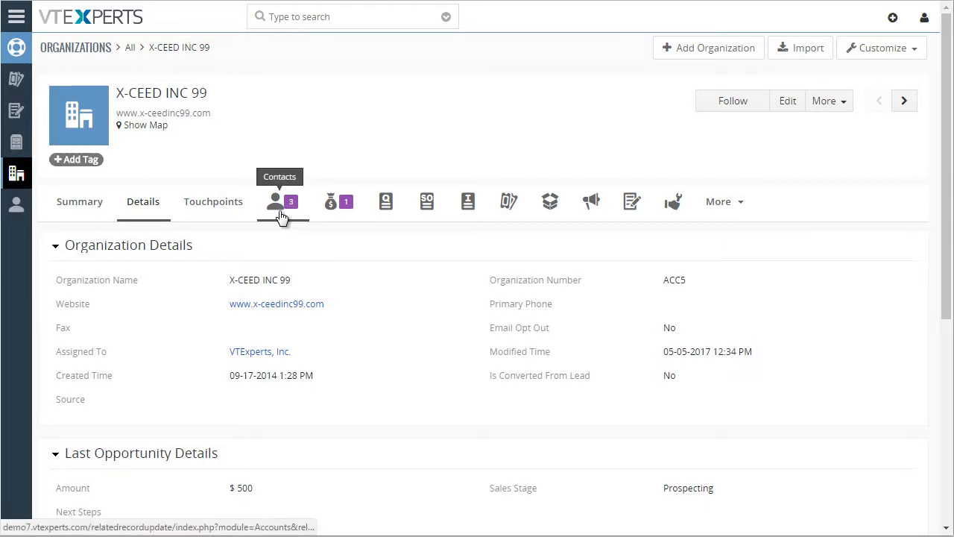
left_click(281, 201)
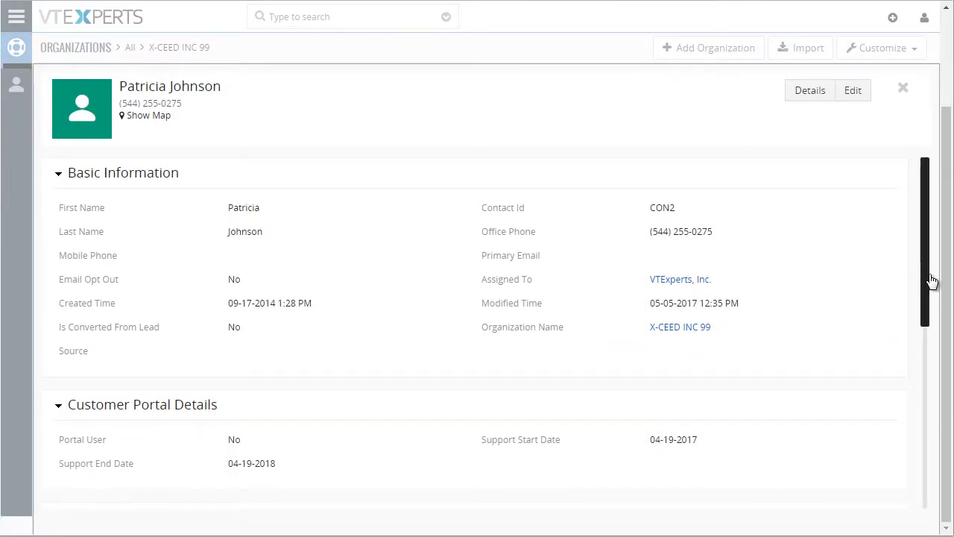
scroll("down", 3)
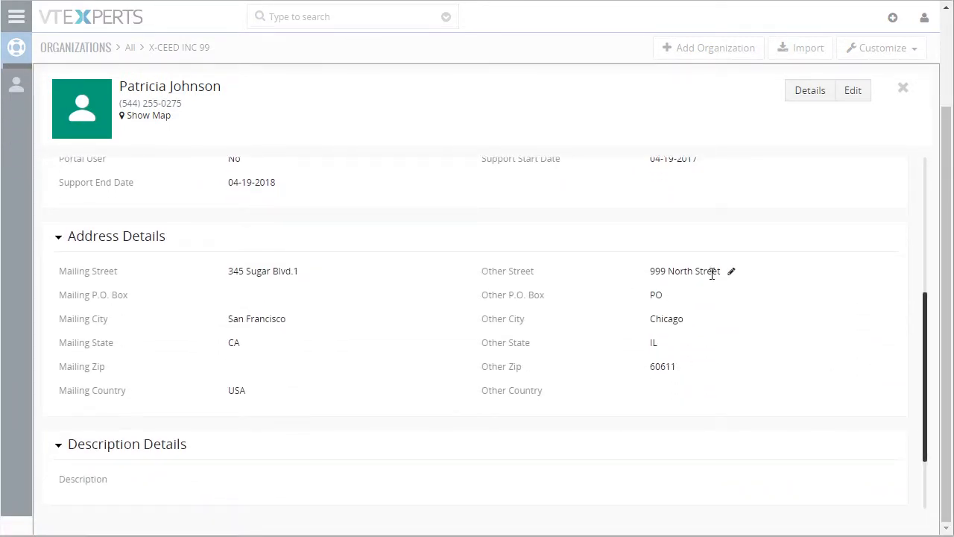
mouse_move(733, 270)
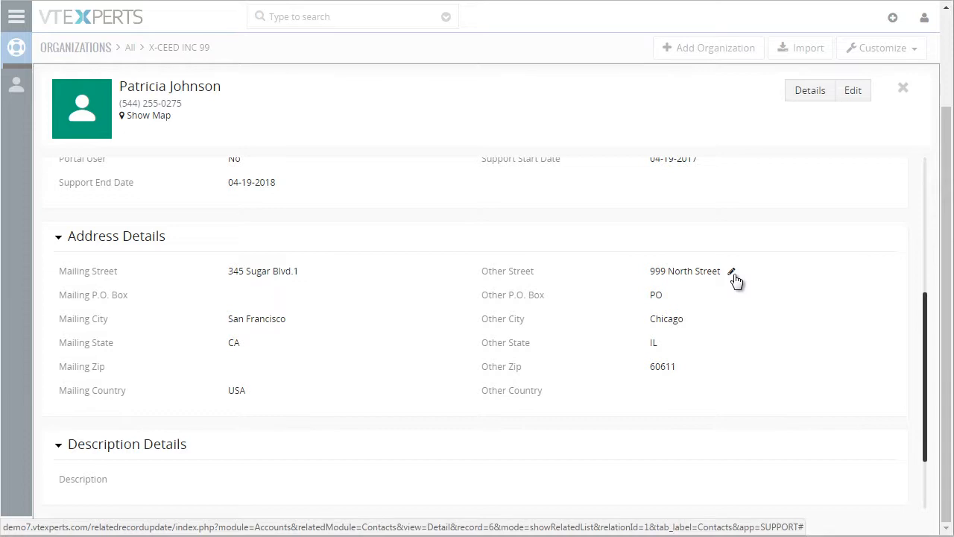
left_click(732, 270)
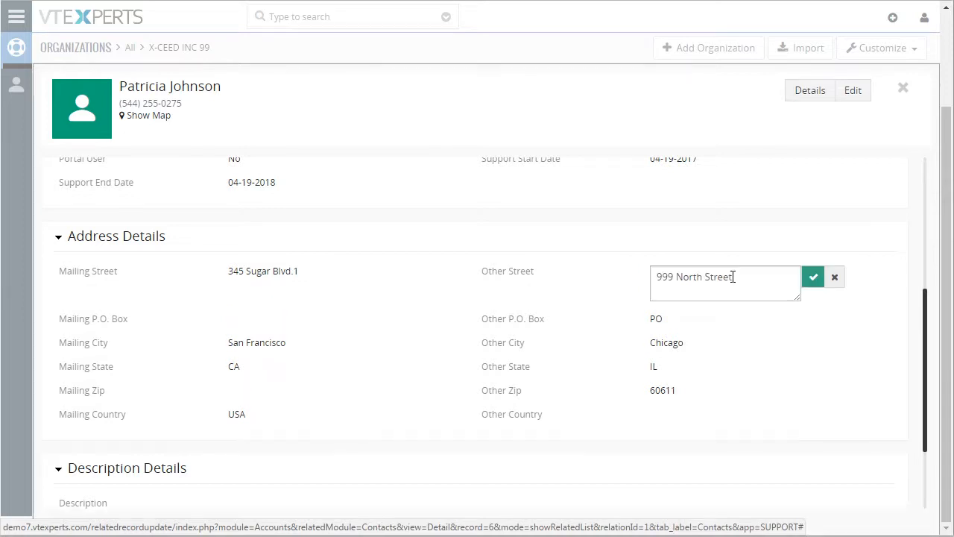
type("888")
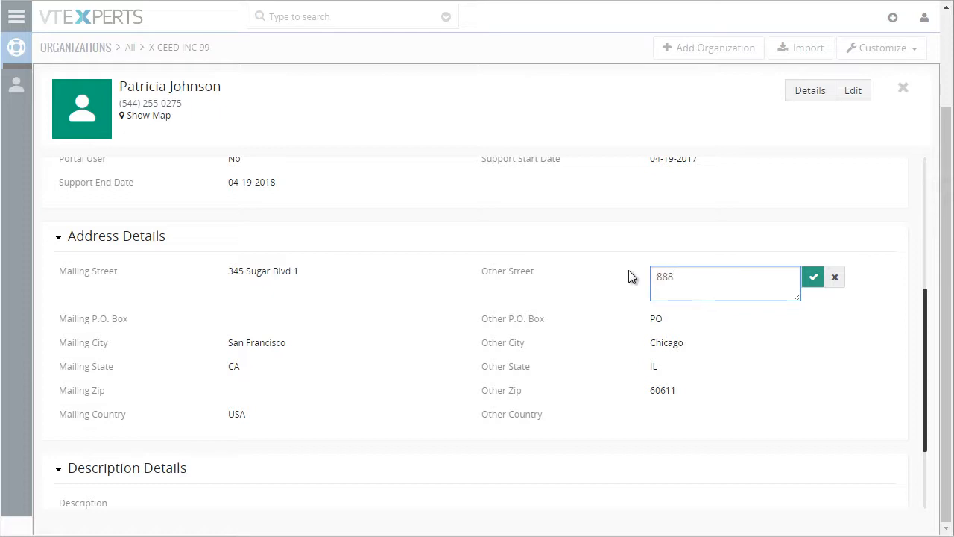
type("West Stree")
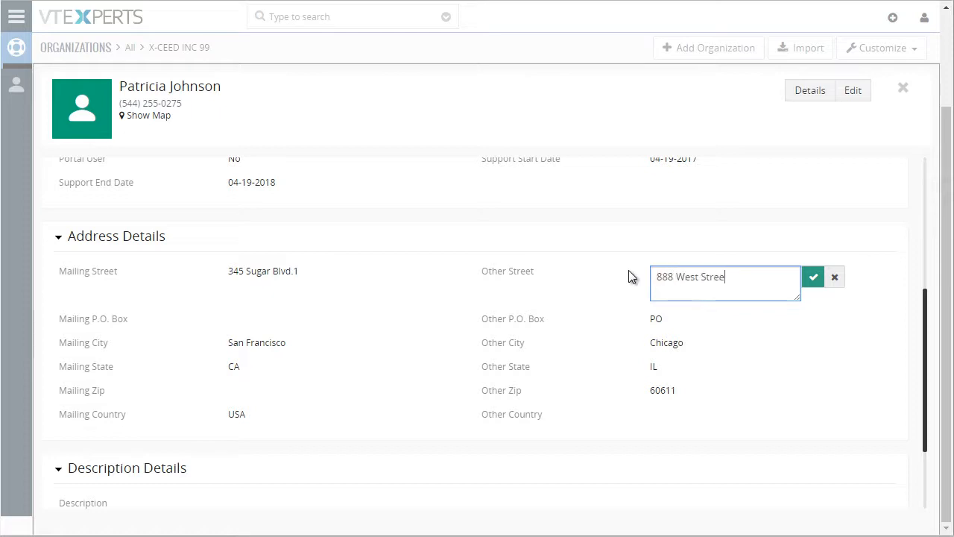
left_click(812, 277)
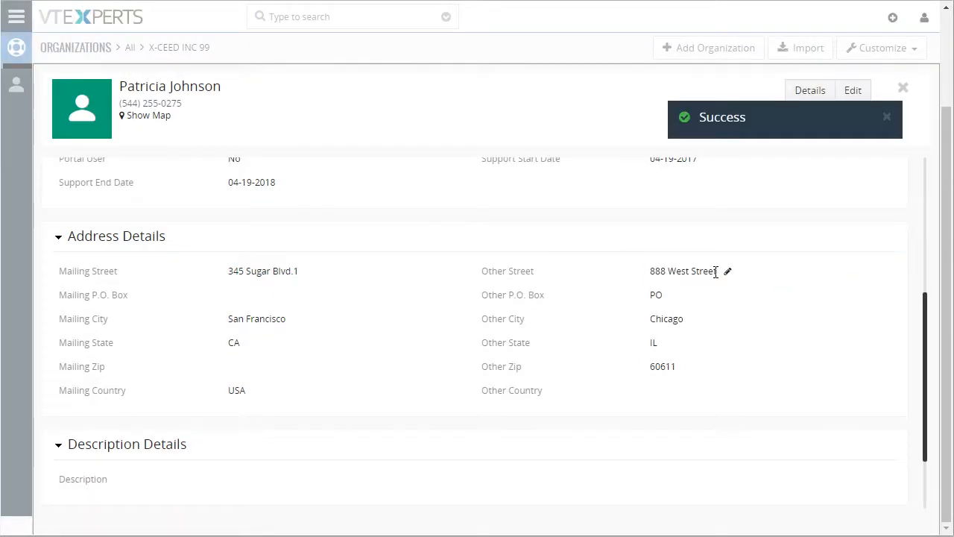
scroll("up", 3)
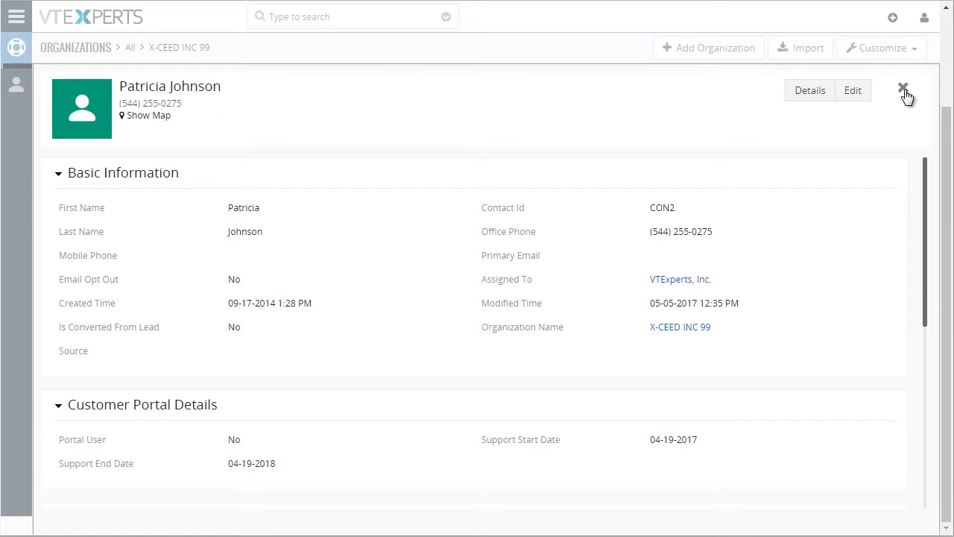
left_click(903, 88)
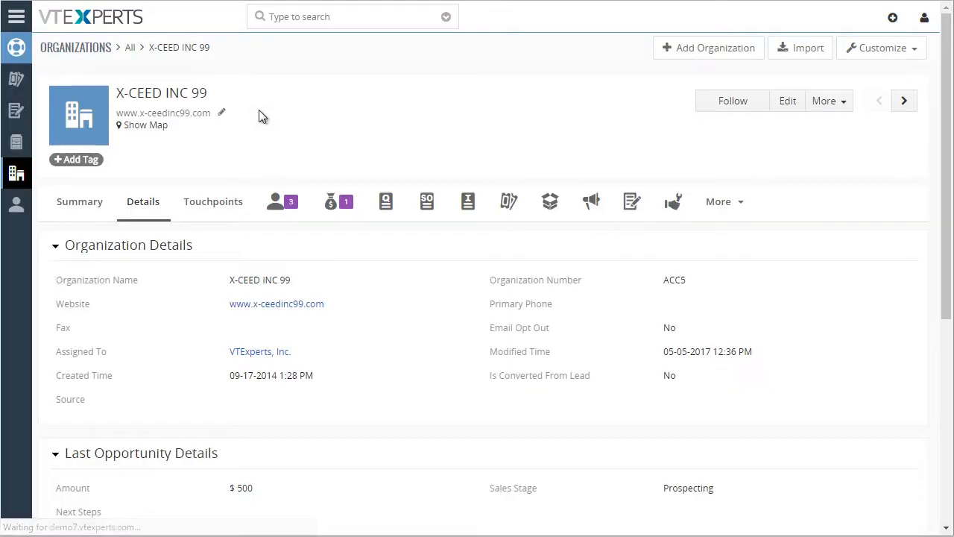
scroll("down", 3)
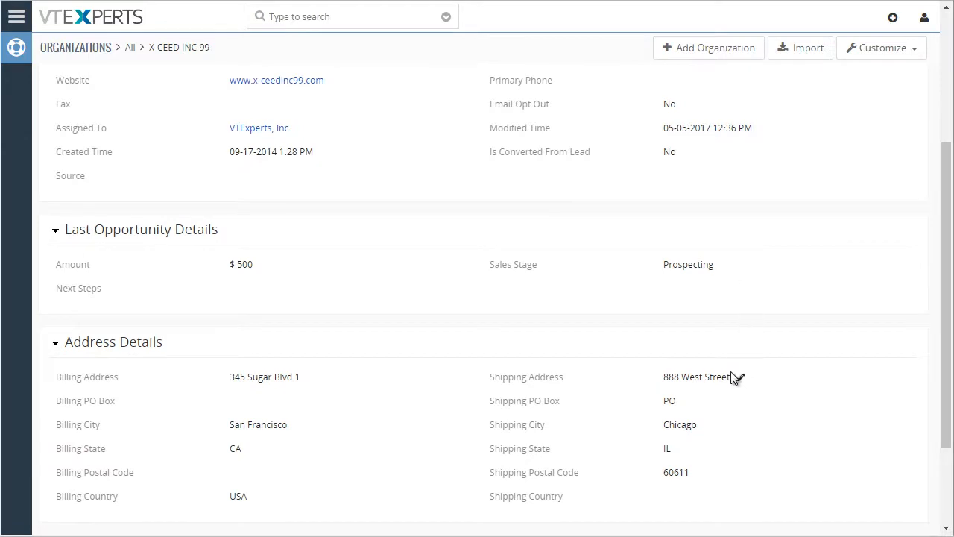
mouse_move(705, 380)
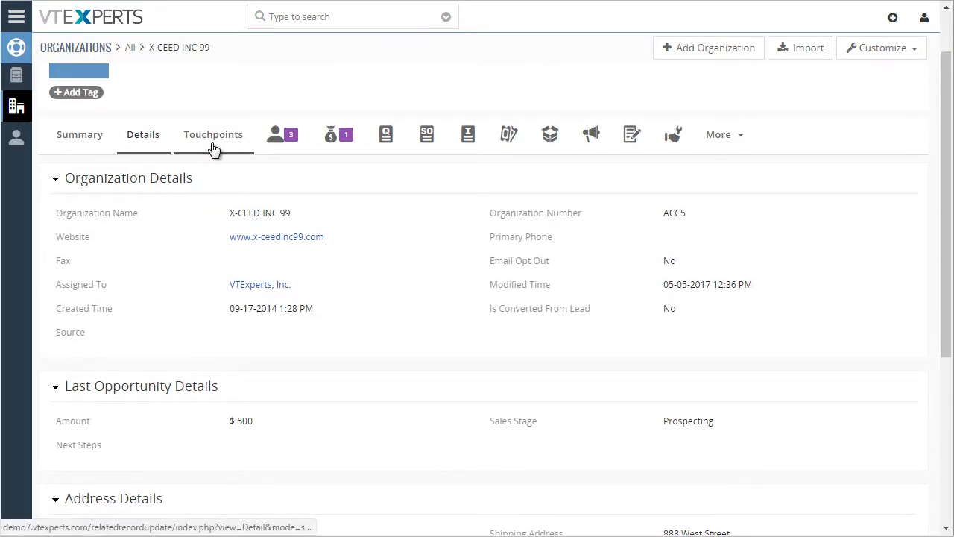
- Show X-CEED INC 99's Touchpoints history of shipping address changes
left_click(213, 134)
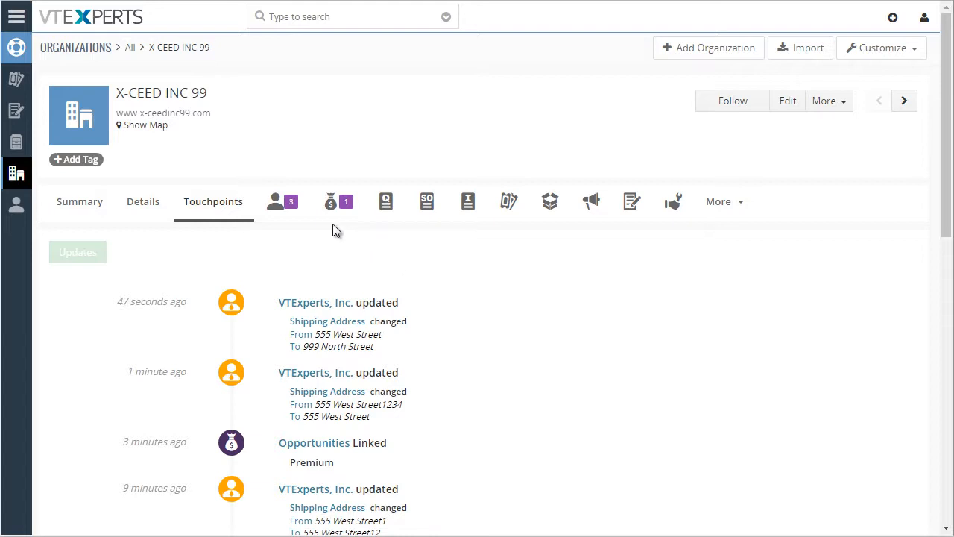
mouse_move(337, 201)
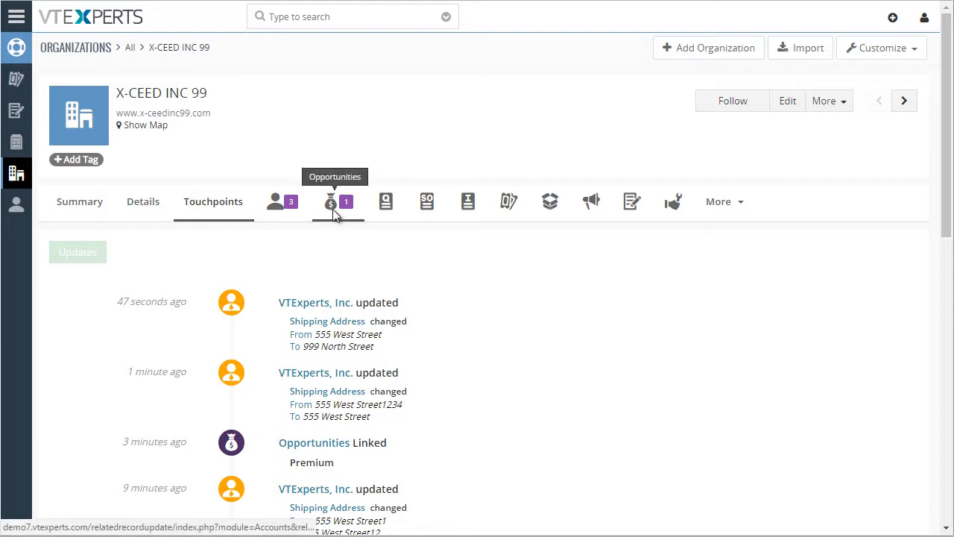
- Change the linked Premium opportunity's sales stage to Needs Analysis
left_click(337, 202)
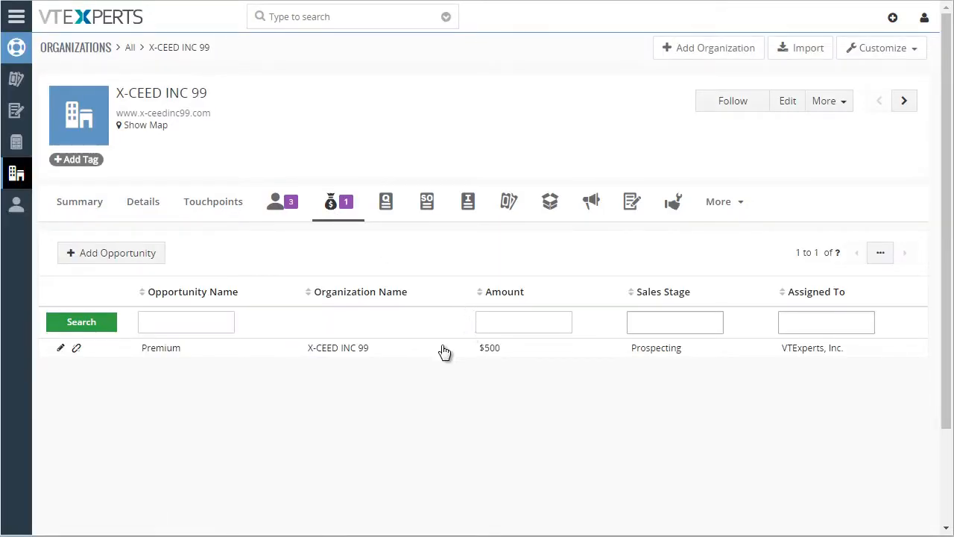
left_click(160, 347)
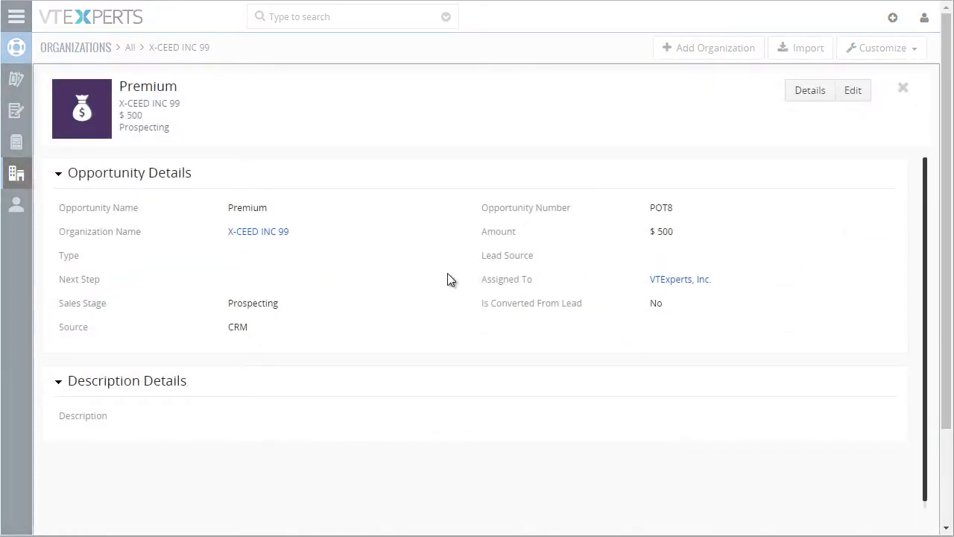
left_click(253, 302)
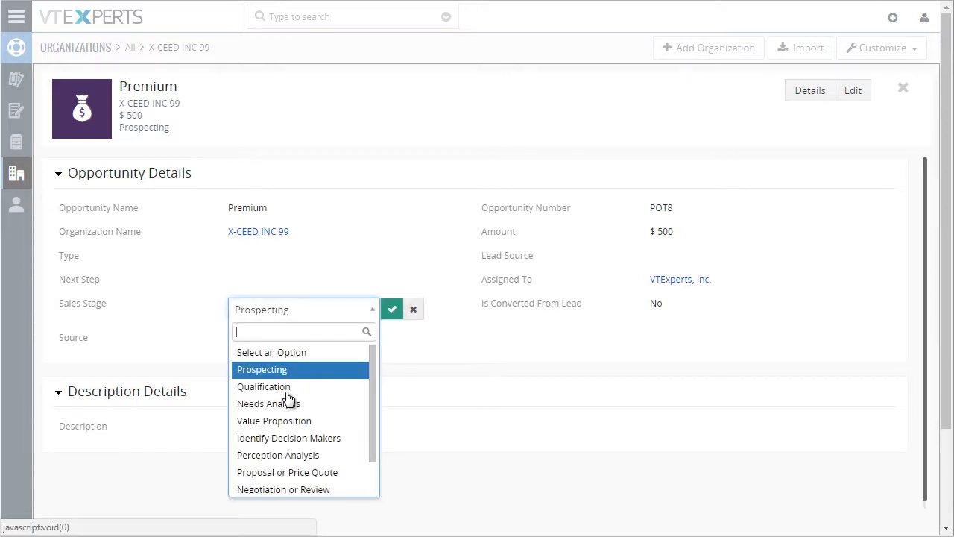
left_click(267, 403)
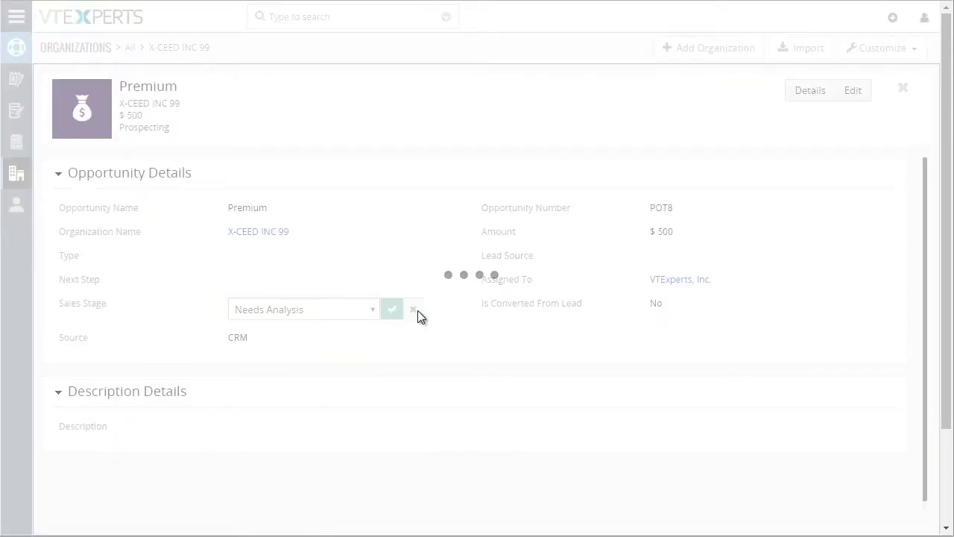
left_click(392, 308)
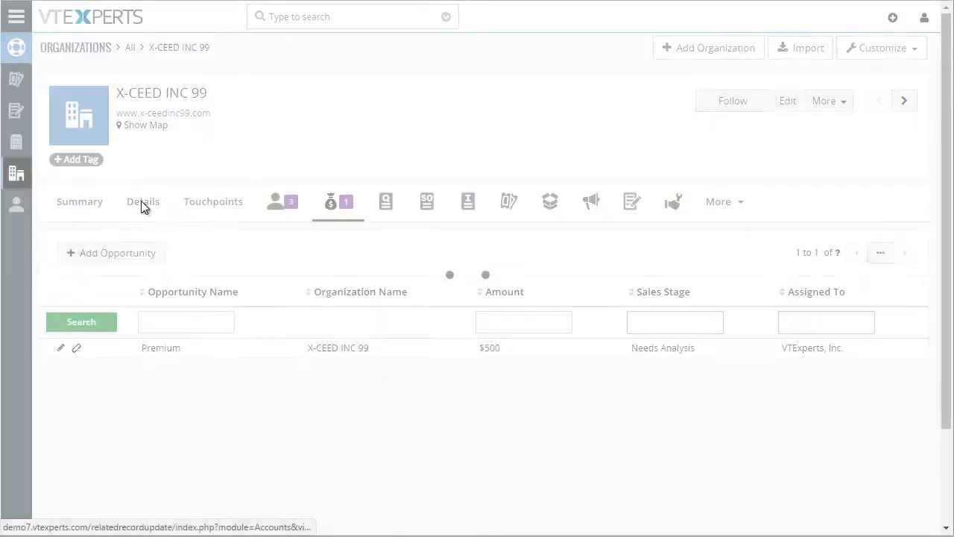
- View X-CEED INC 99's Details, where Last Opportunity Details shows $500 and Needs Analysis
left_click(142, 201)
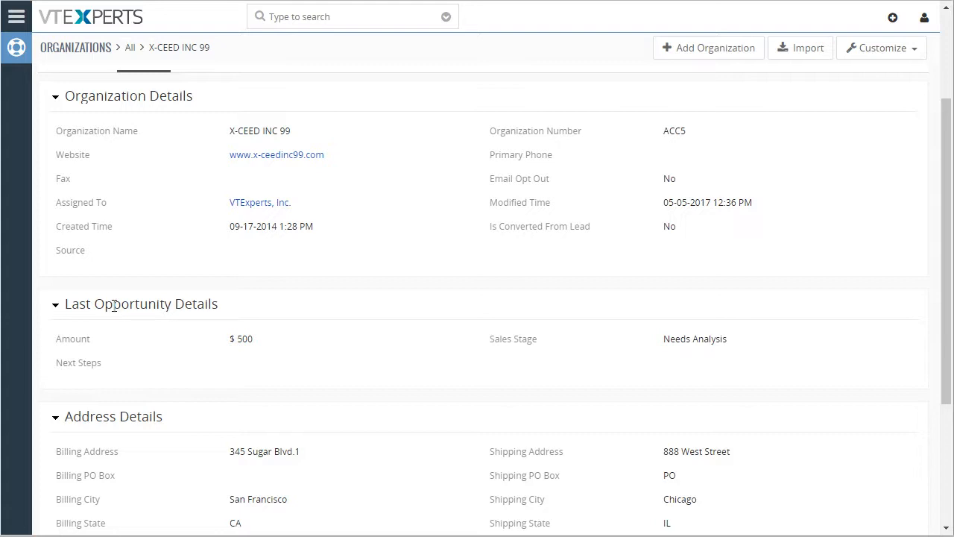
mouse_move(738, 340)
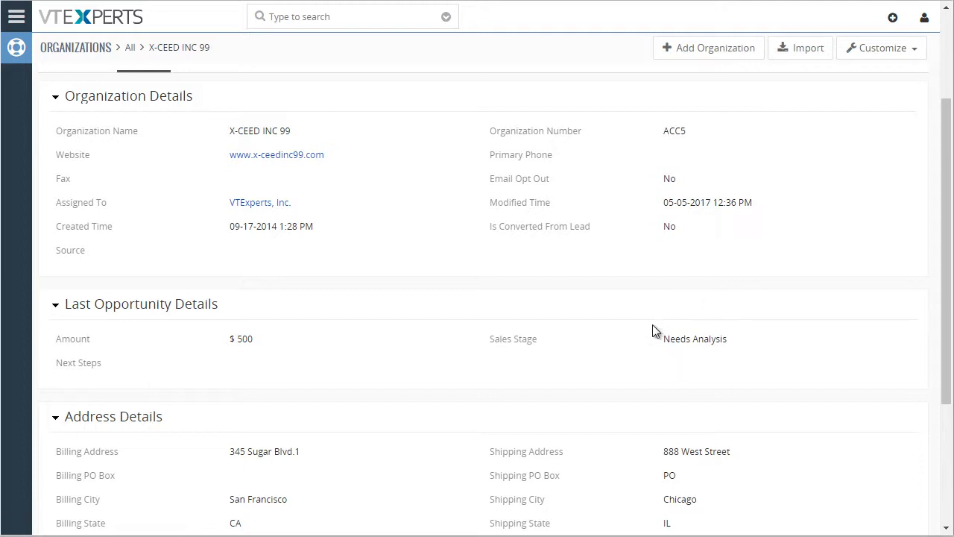
mouse_move(650, 332)
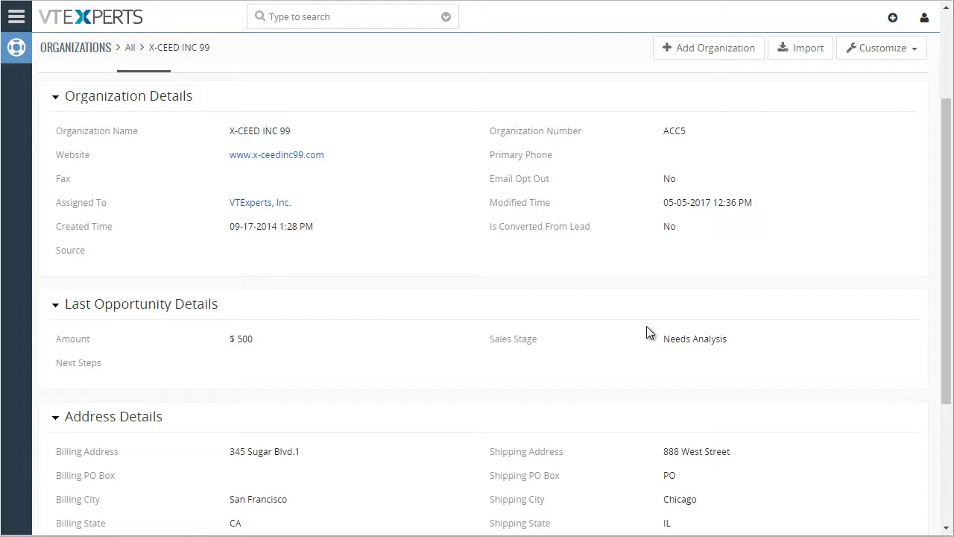
mouse_move(627, 294)
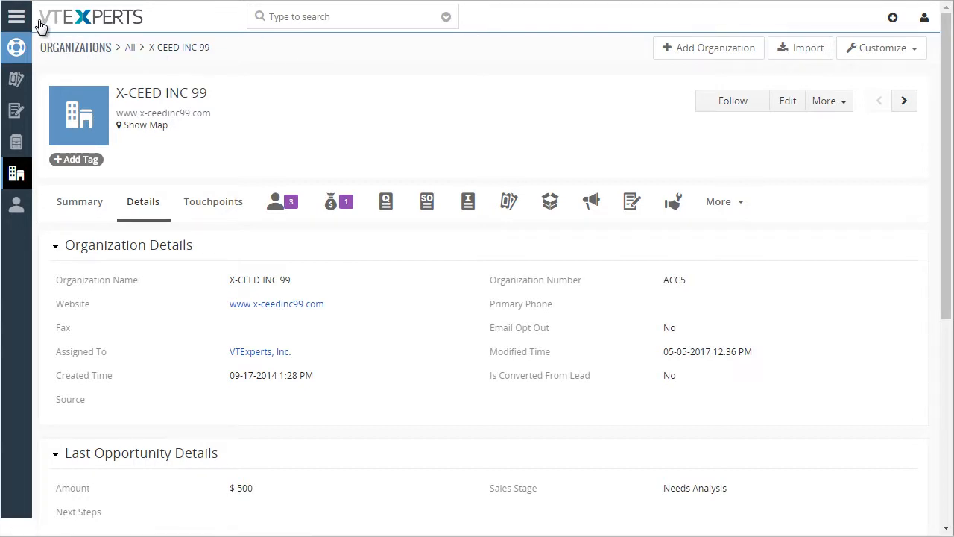
- Go to Settings > CRM Settings > Workflows and begin a New Workflow for Opportunities
left_click(17, 17)
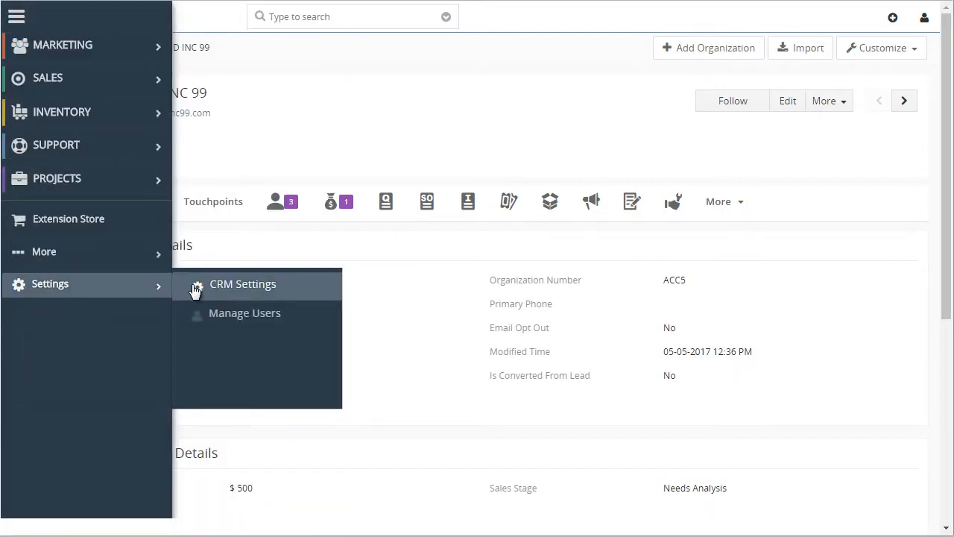
left_click(242, 283)
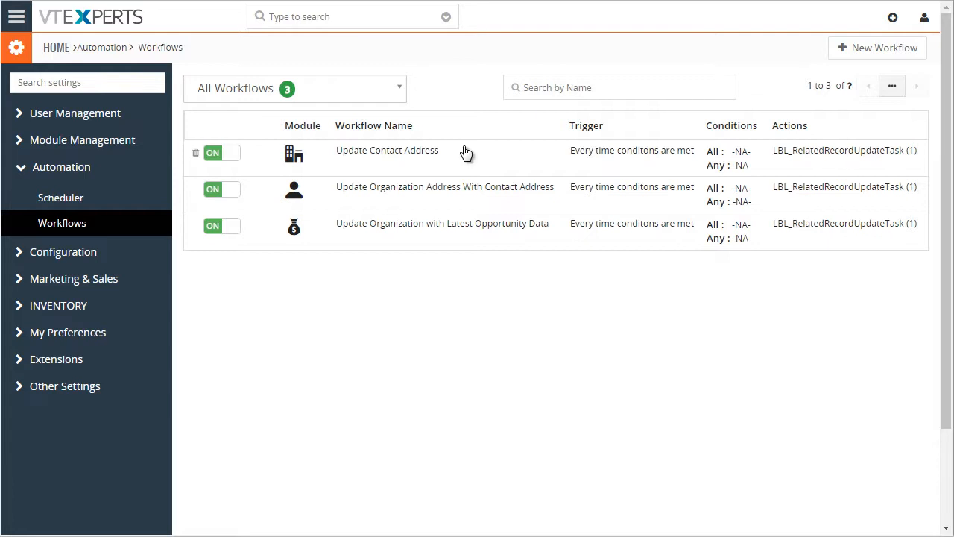
left_click(883, 48)
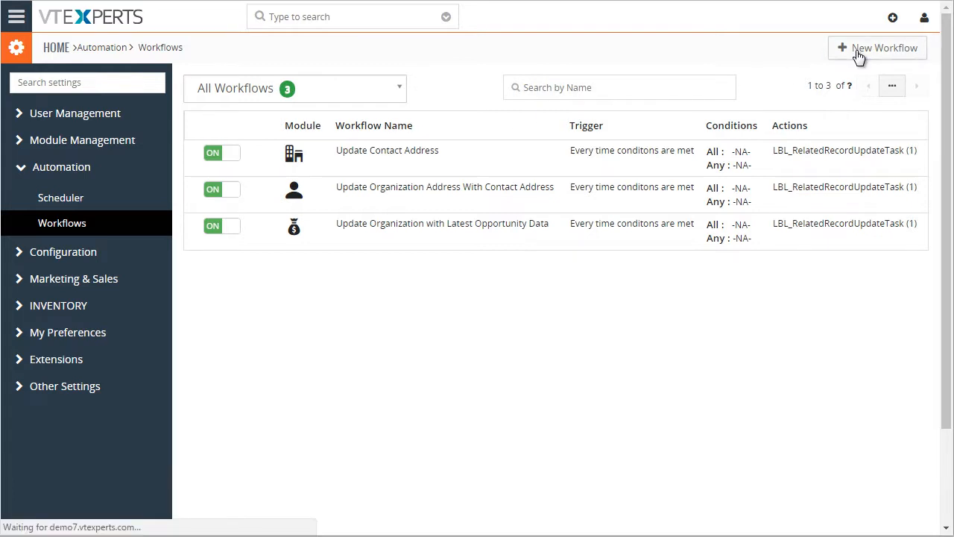
left_click(884, 48)
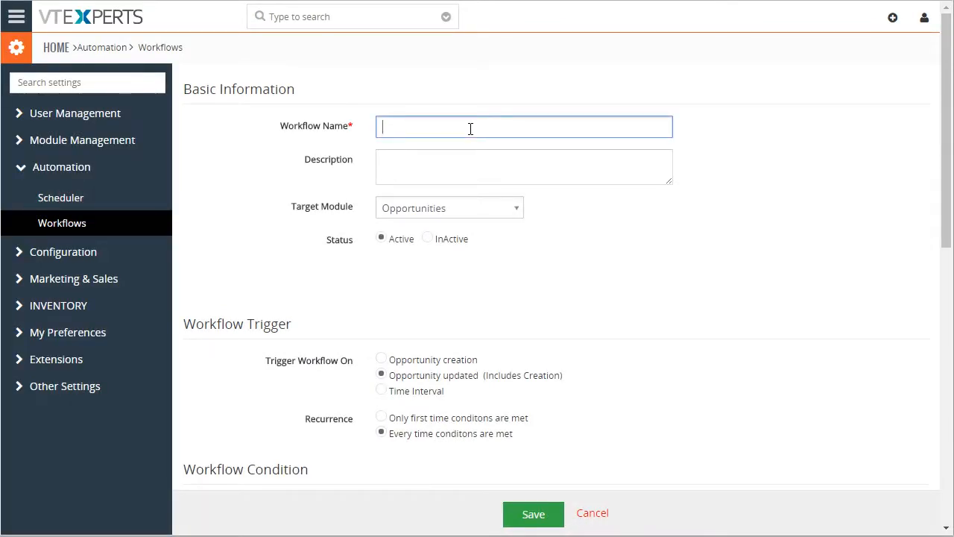
- Scroll the new workflow to Workflow Actions and add a Related Record Update Task
left_click(524, 166)
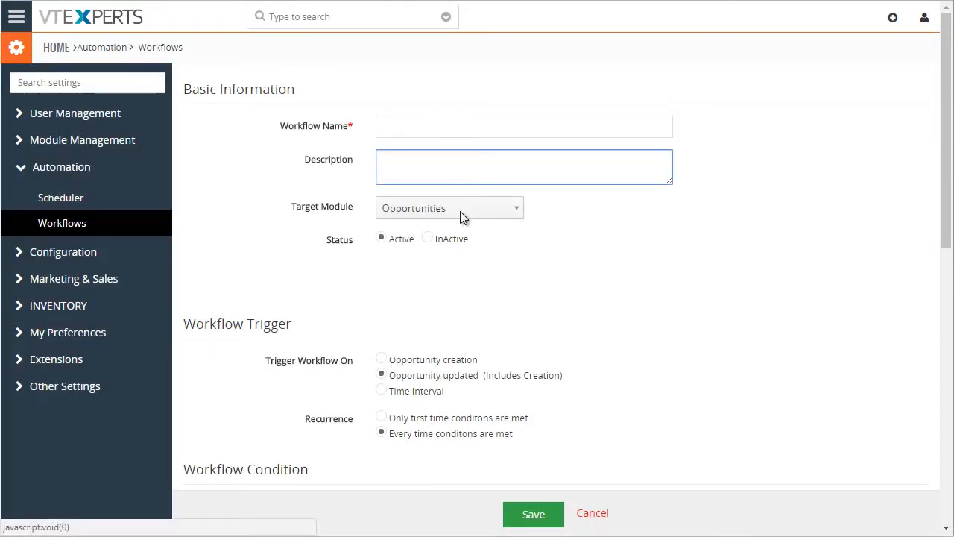
scroll("down", 3)
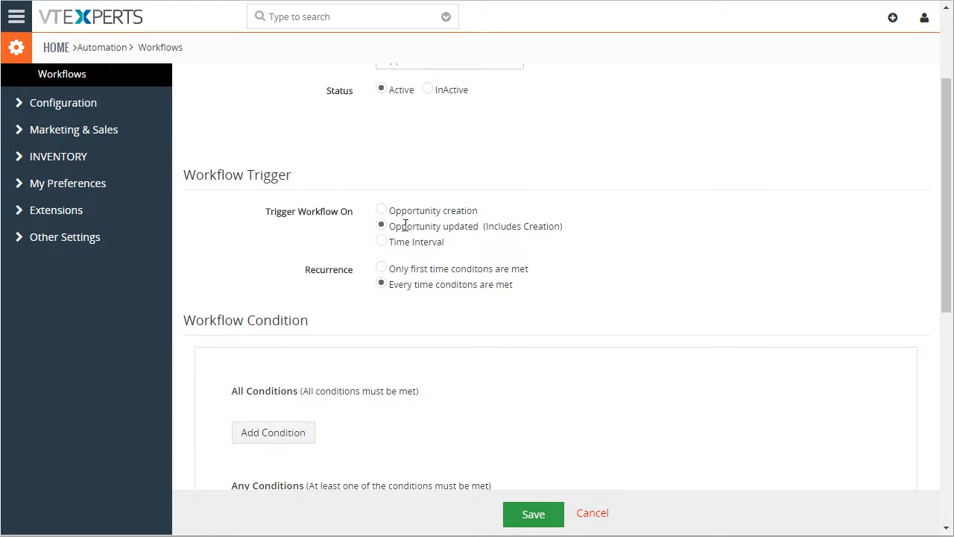
mouse_move(509, 229)
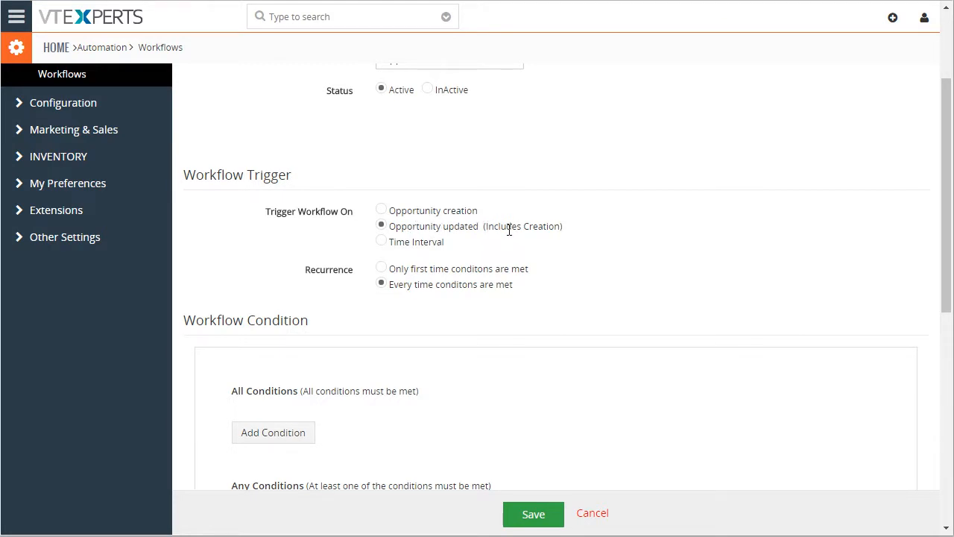
left_click(226, 281)
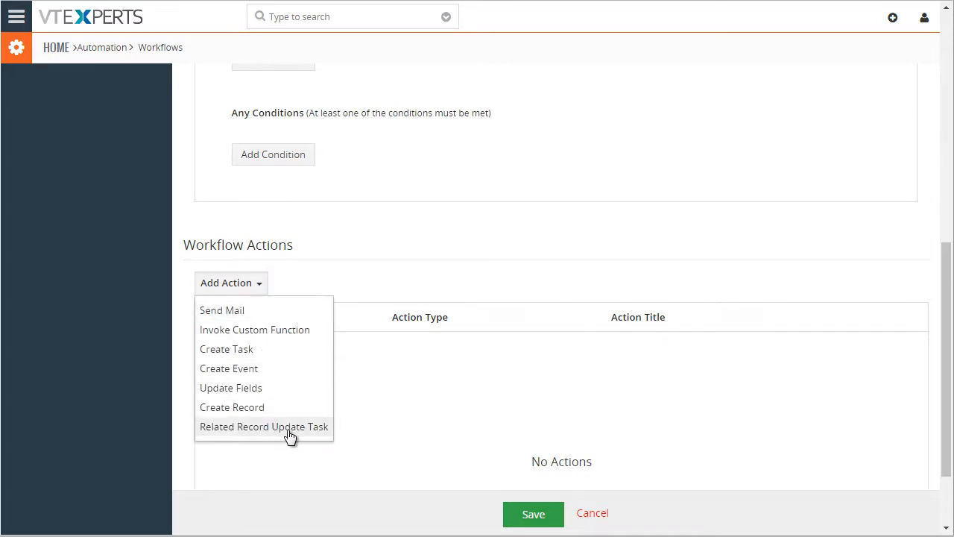
left_click(264, 427)
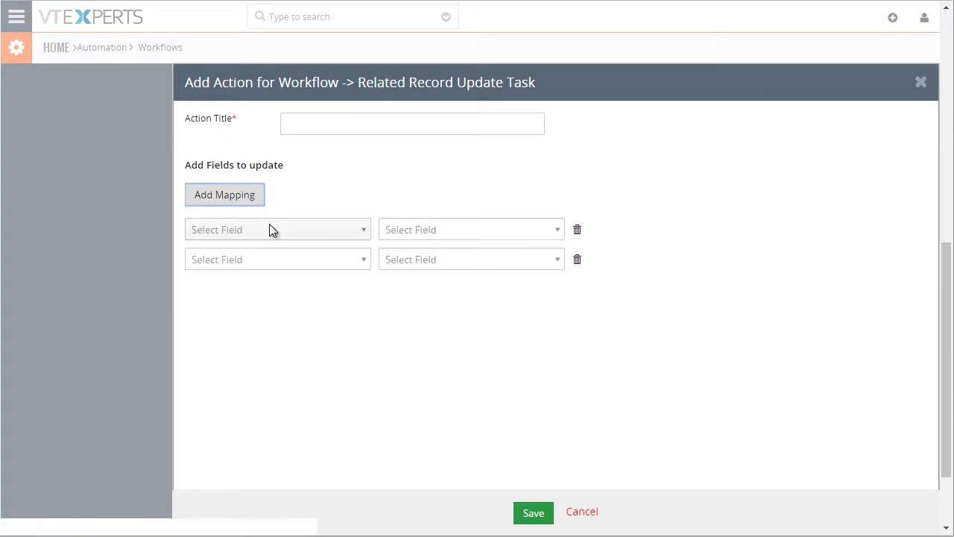
left_click(277, 229)
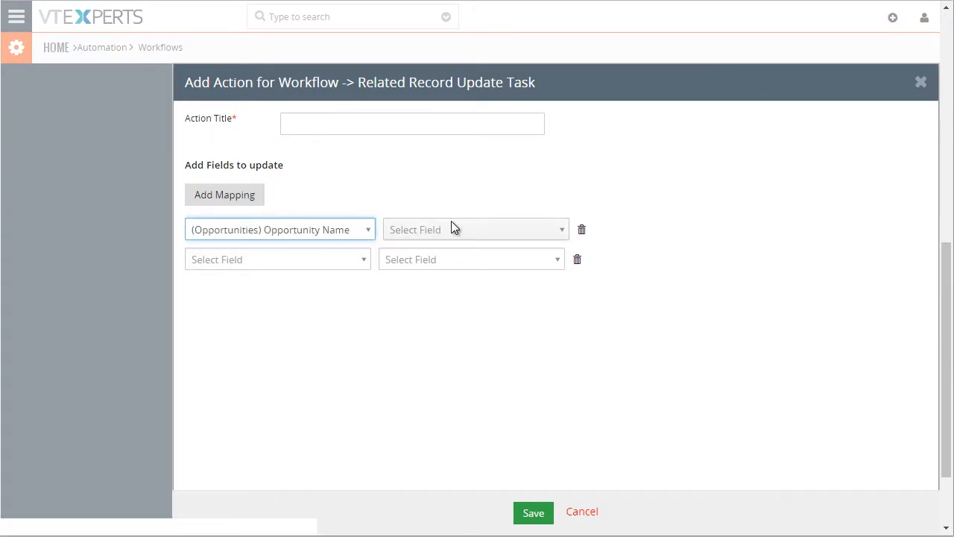
left_click(475, 229)
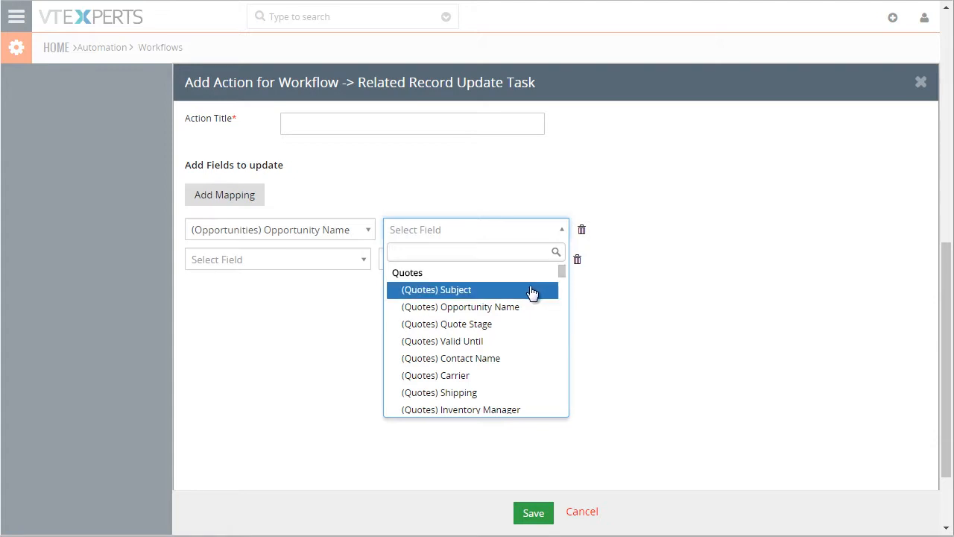
left_click(436, 289)
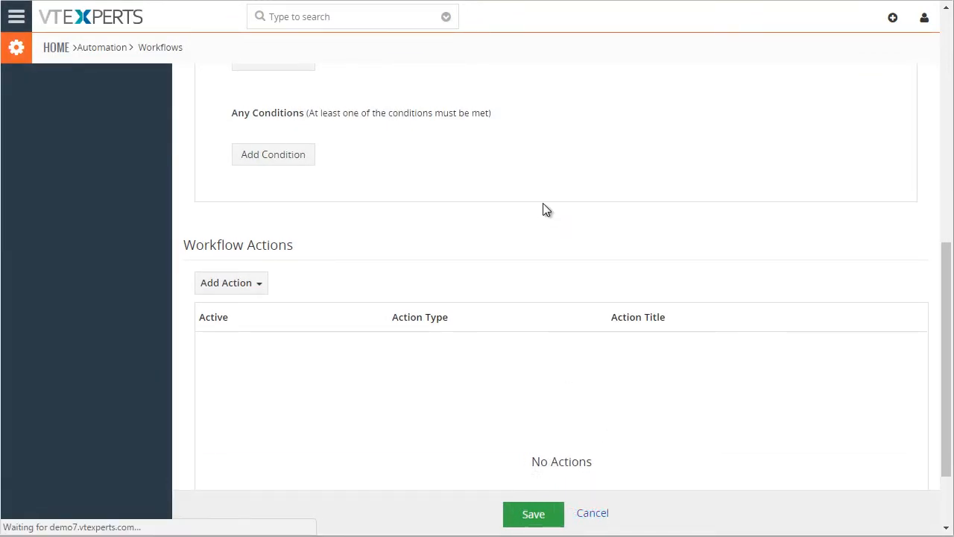
- Cancel the new workflow, open Update Organization Address With Contact Address and scroll to its actions
left_click(592, 512)
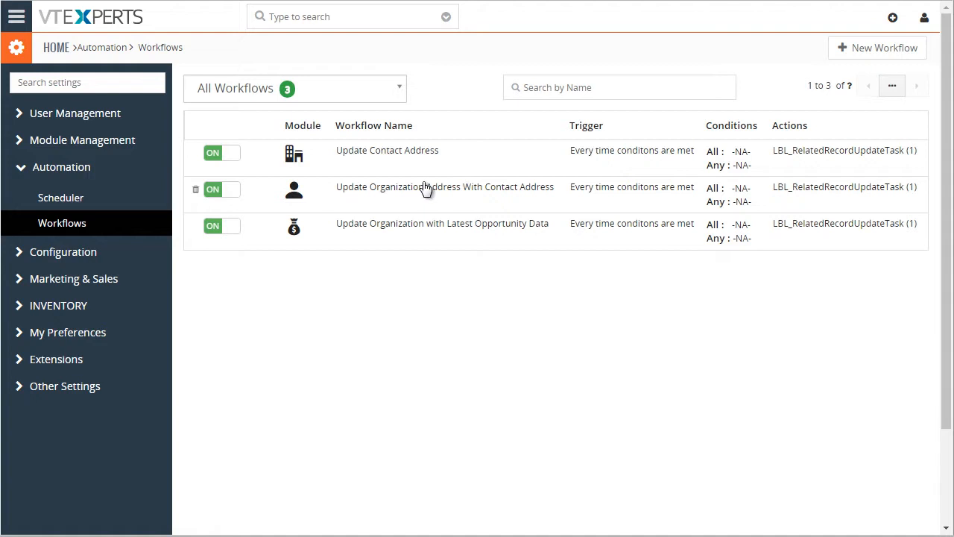
mouse_move(393, 192)
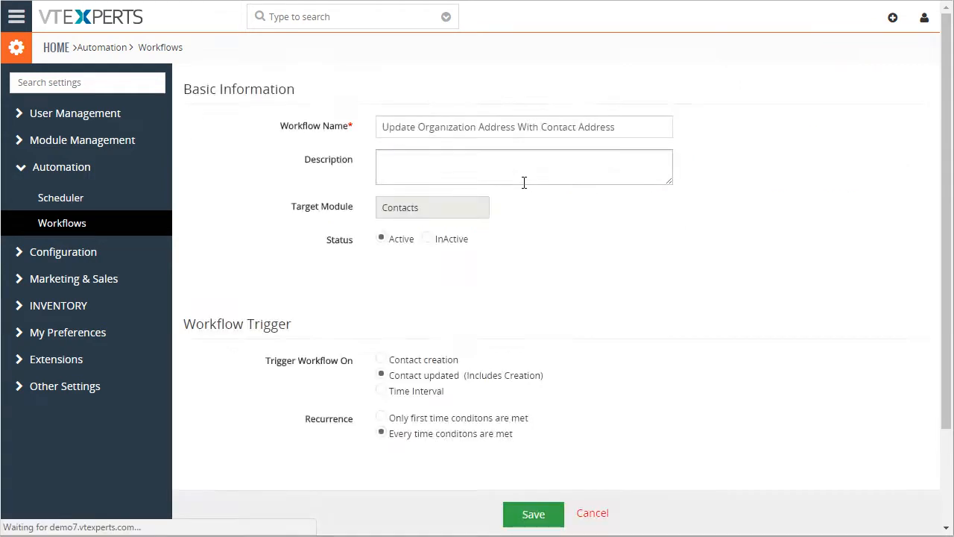
scroll("down", 3)
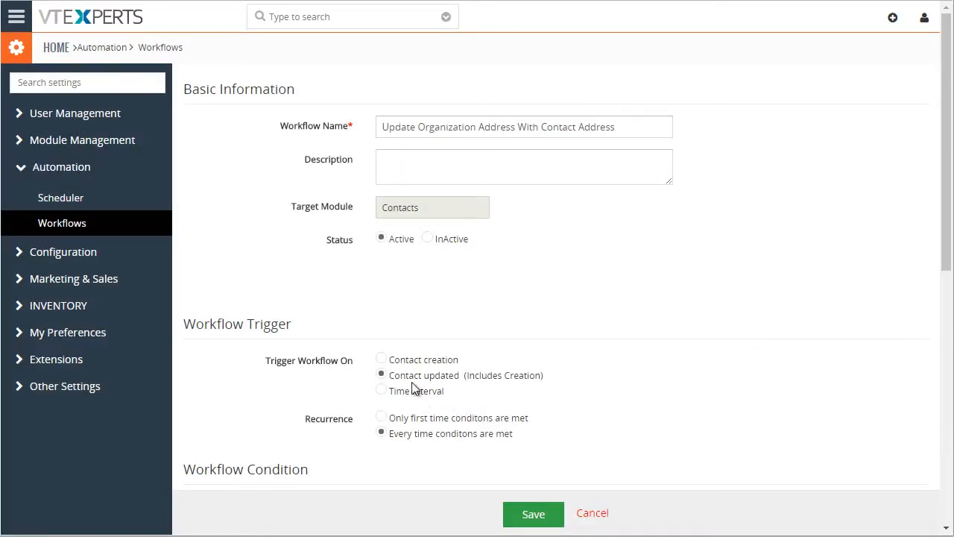
scroll("down", 3)
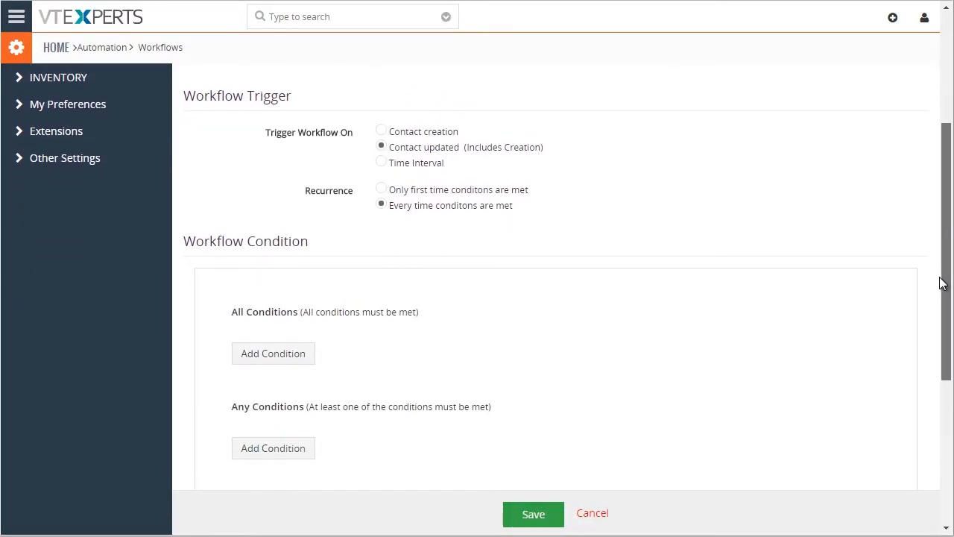
scroll("down", 3)
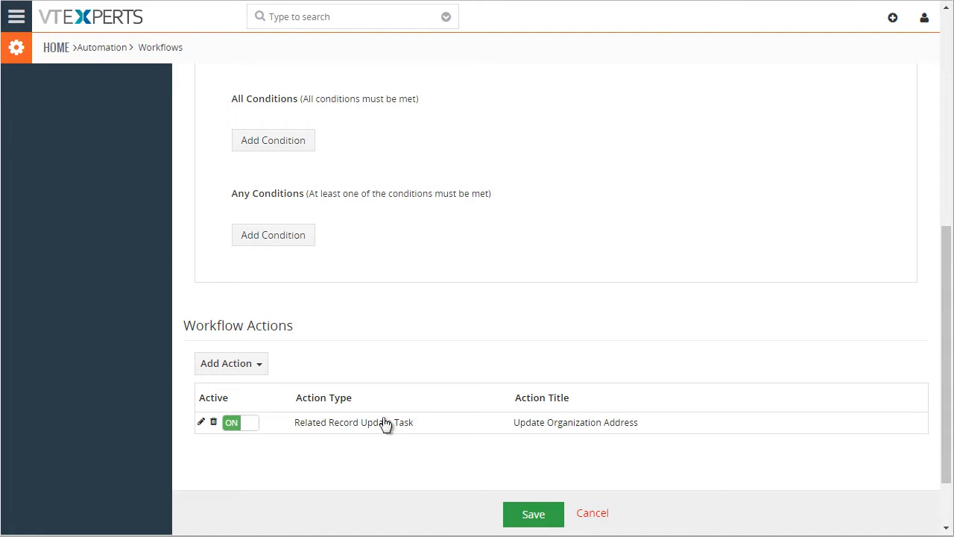
left_click(201, 422)
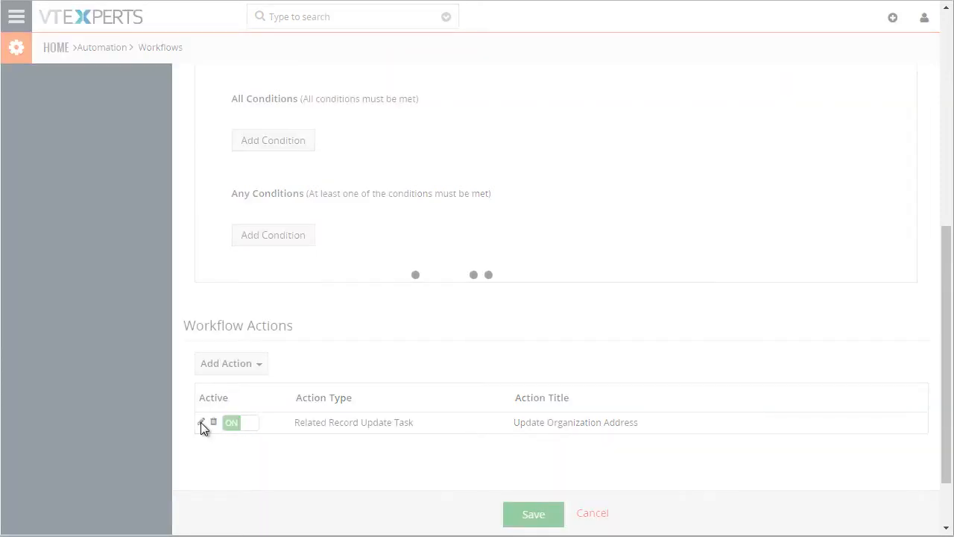
- Edit the Update Organization Address action to see contact Other address fields mapped to shipping fields
left_click(201, 422)
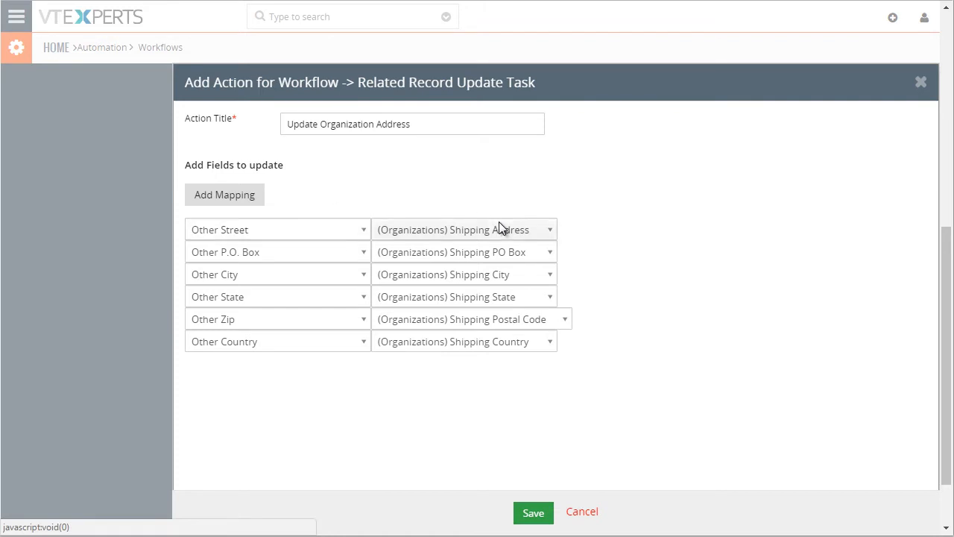
mouse_move(268, 265)
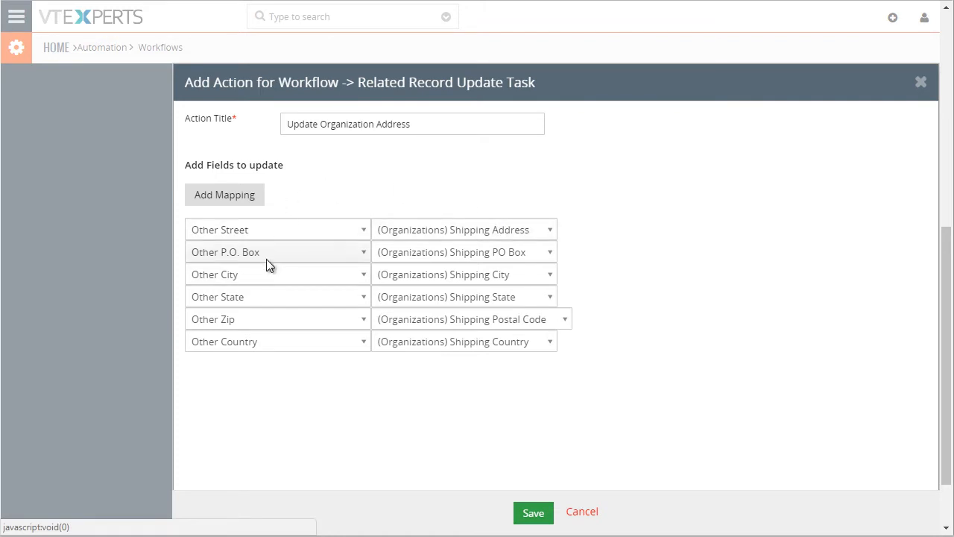